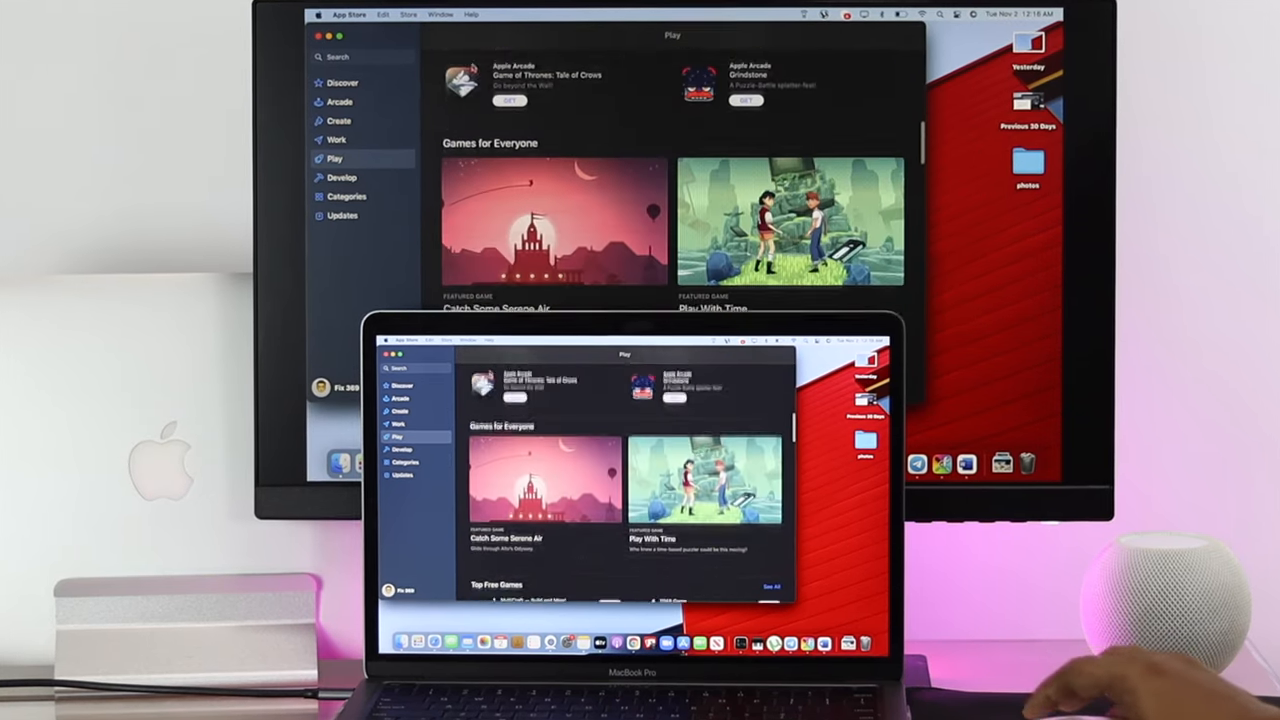
# Scroll the Play page to Top Free Games, then quit App Store.
pyautogui.scroll(-3)
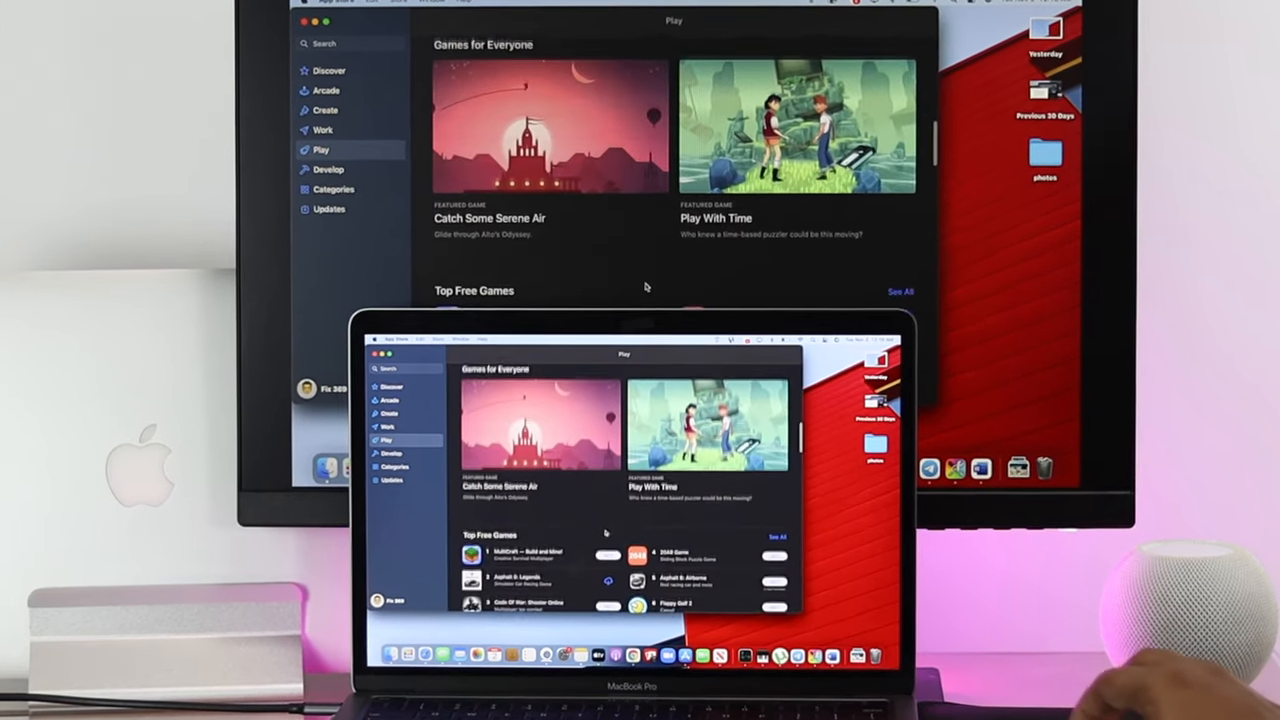
pyautogui.click(518, 552)
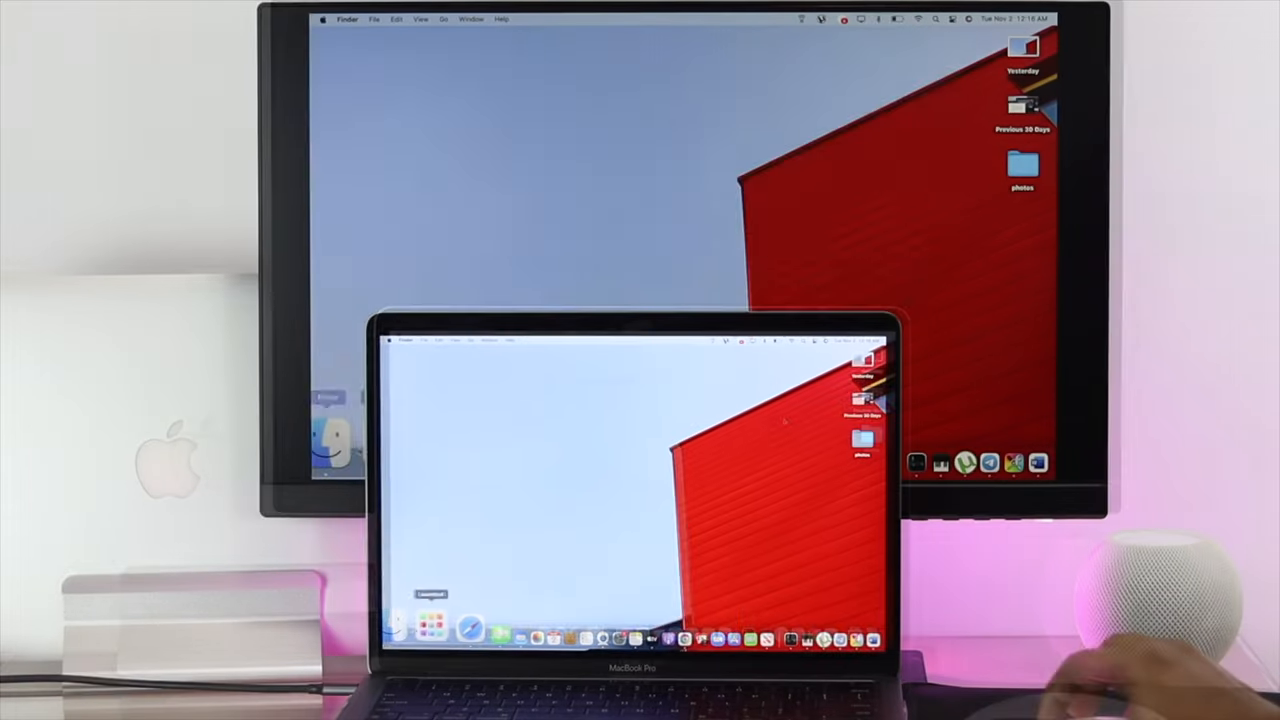
# Relaunch App Store from the Dock and return from the MultiCraft listing to the Play page.
pyautogui.click(420, 622)
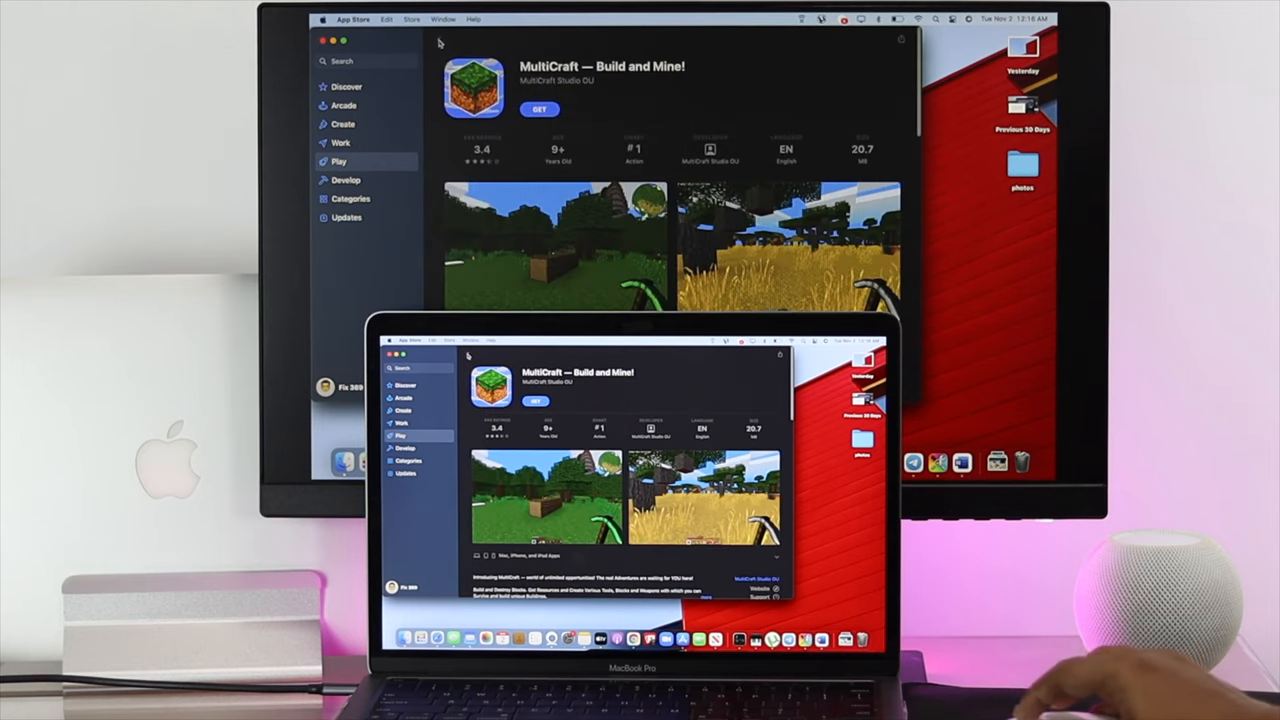
pyautogui.click(340, 160)
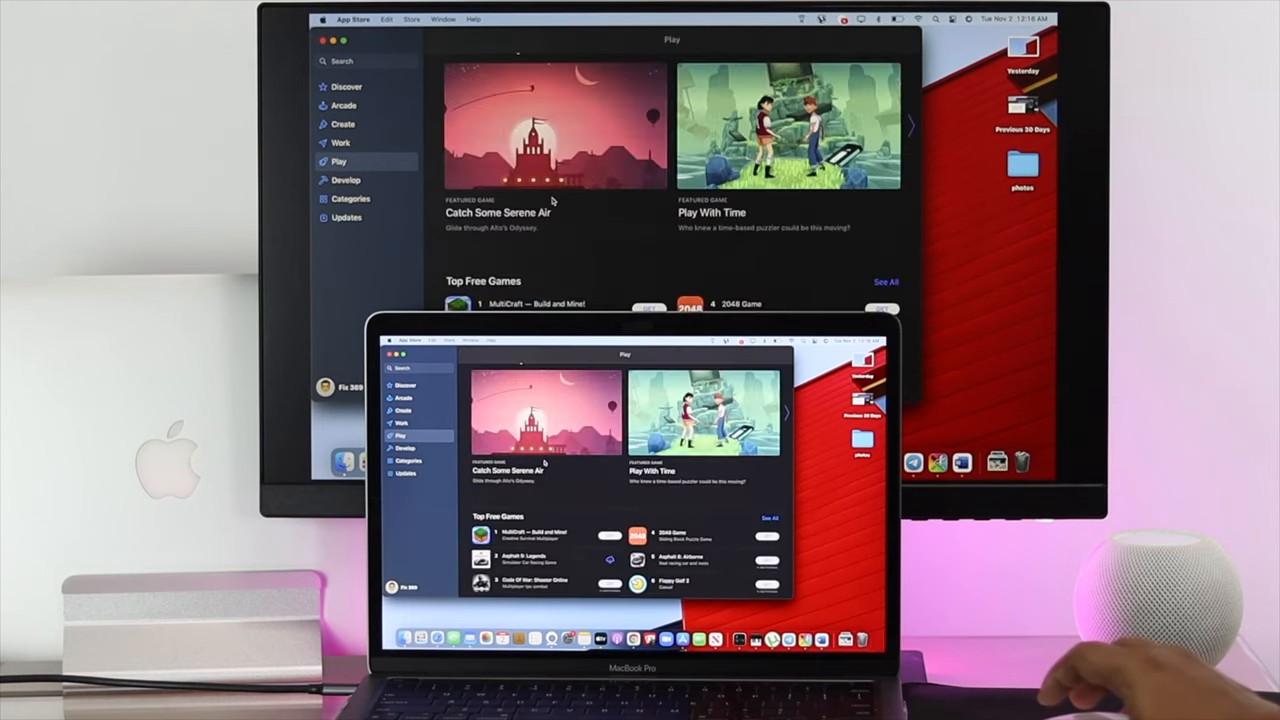